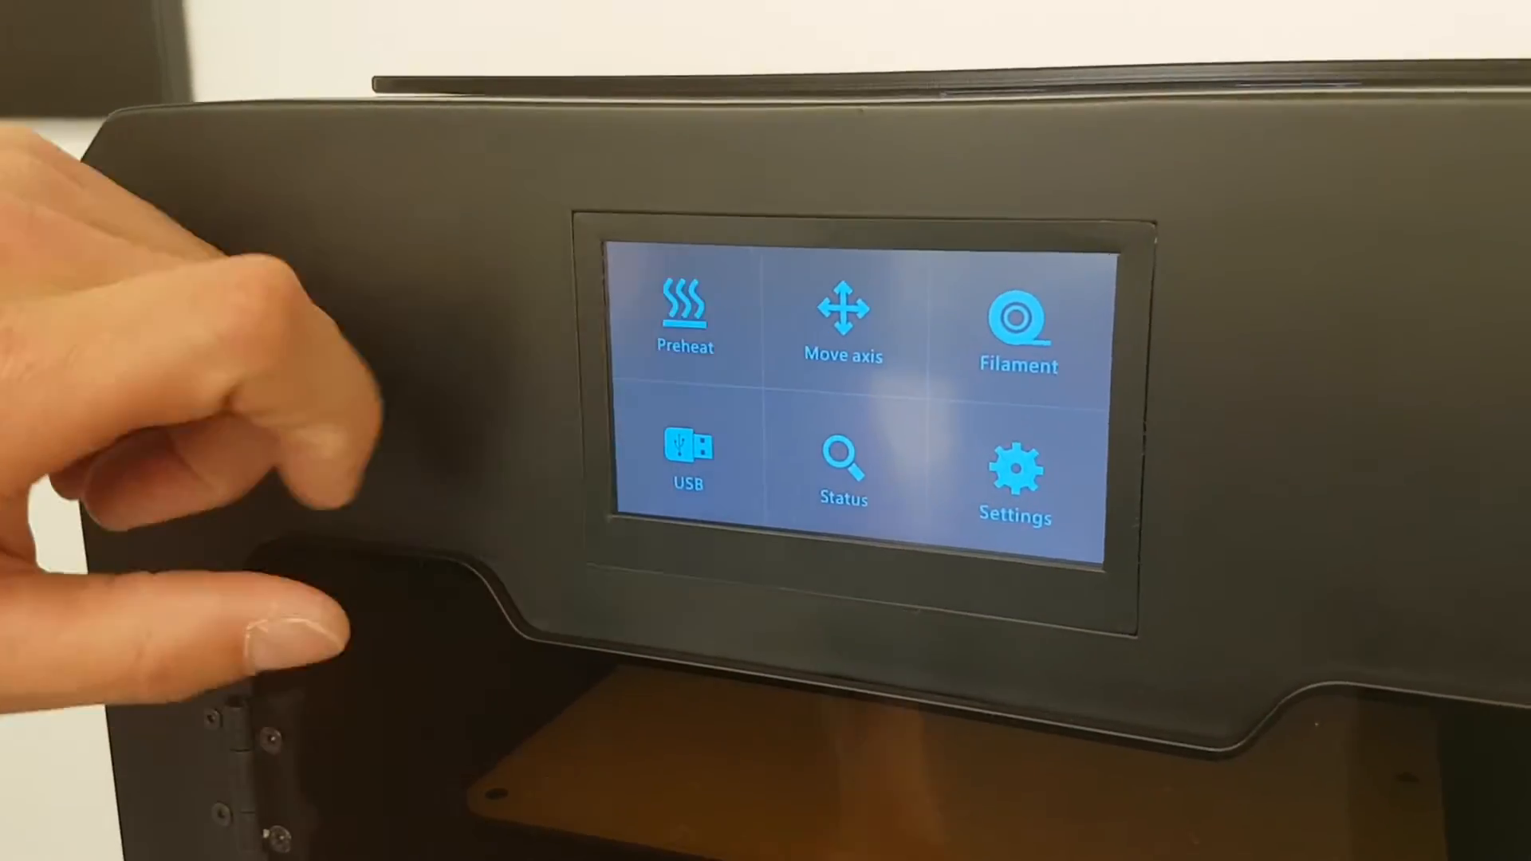
Step: Open the Move axis screen from the main menu, with the 10 mm jog step selected
{"action": "left_click", "coordinate": [844, 322]}
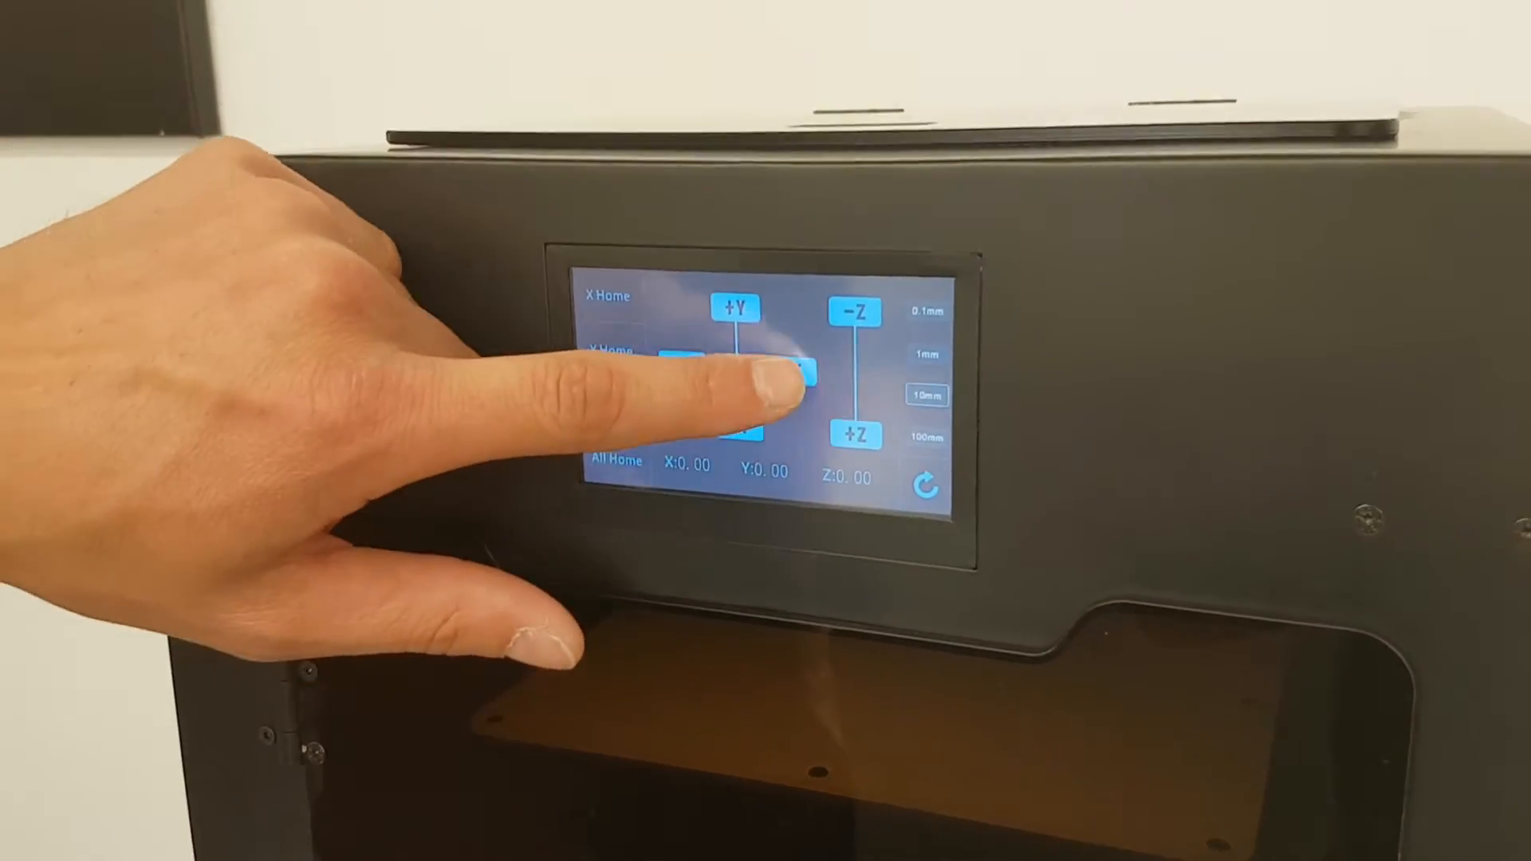
Step: Jog the head 10 mm to X 10.00 and Y 10.00, then change the jog step to 100 mm
{"action": "left_click", "coordinate": [768, 384]}
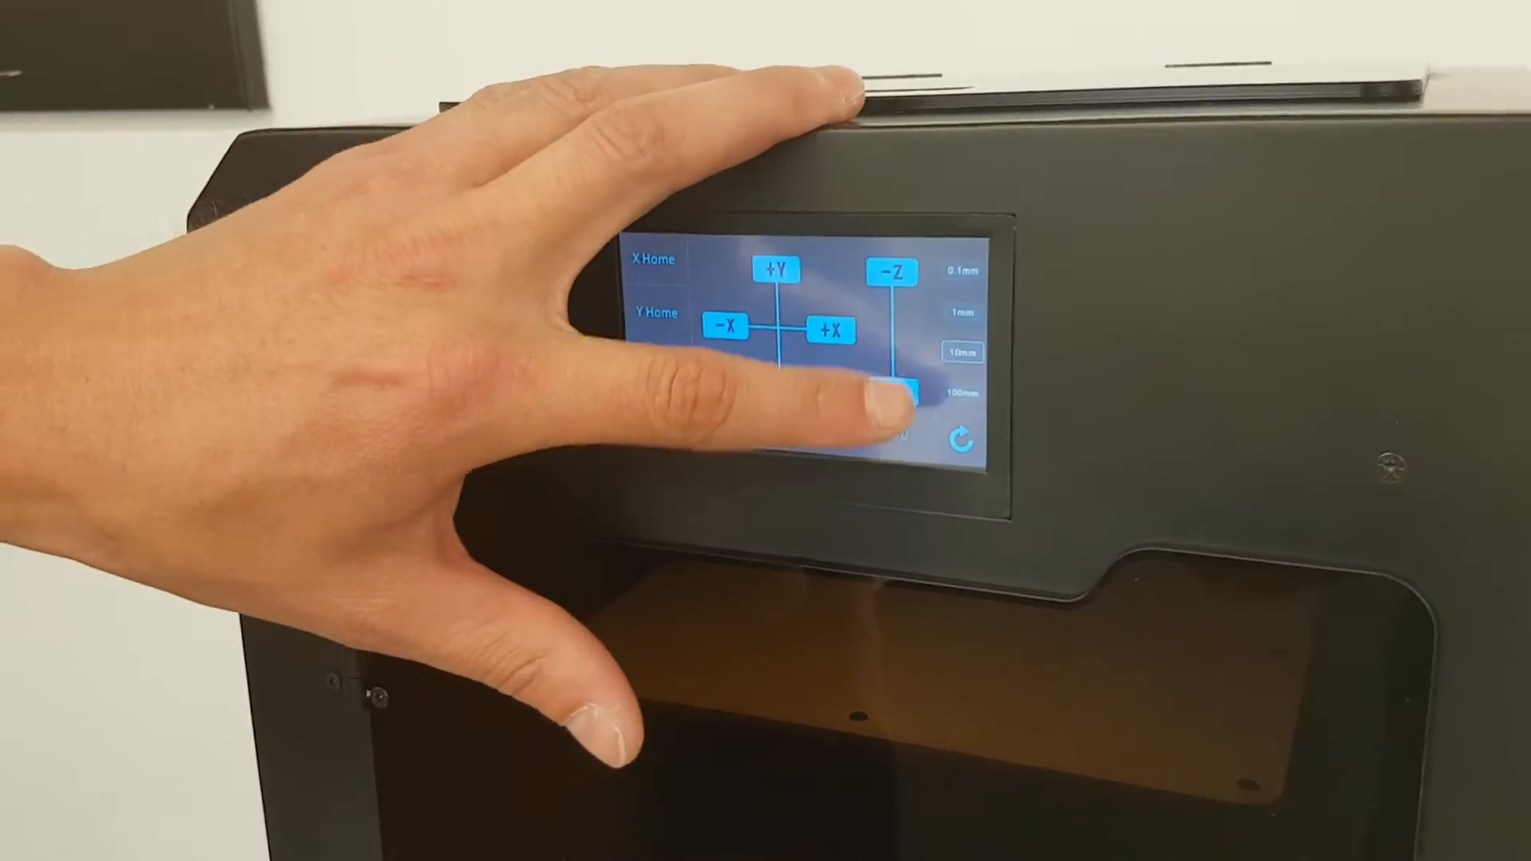
{"action": "left_click", "coordinate": [903, 383]}
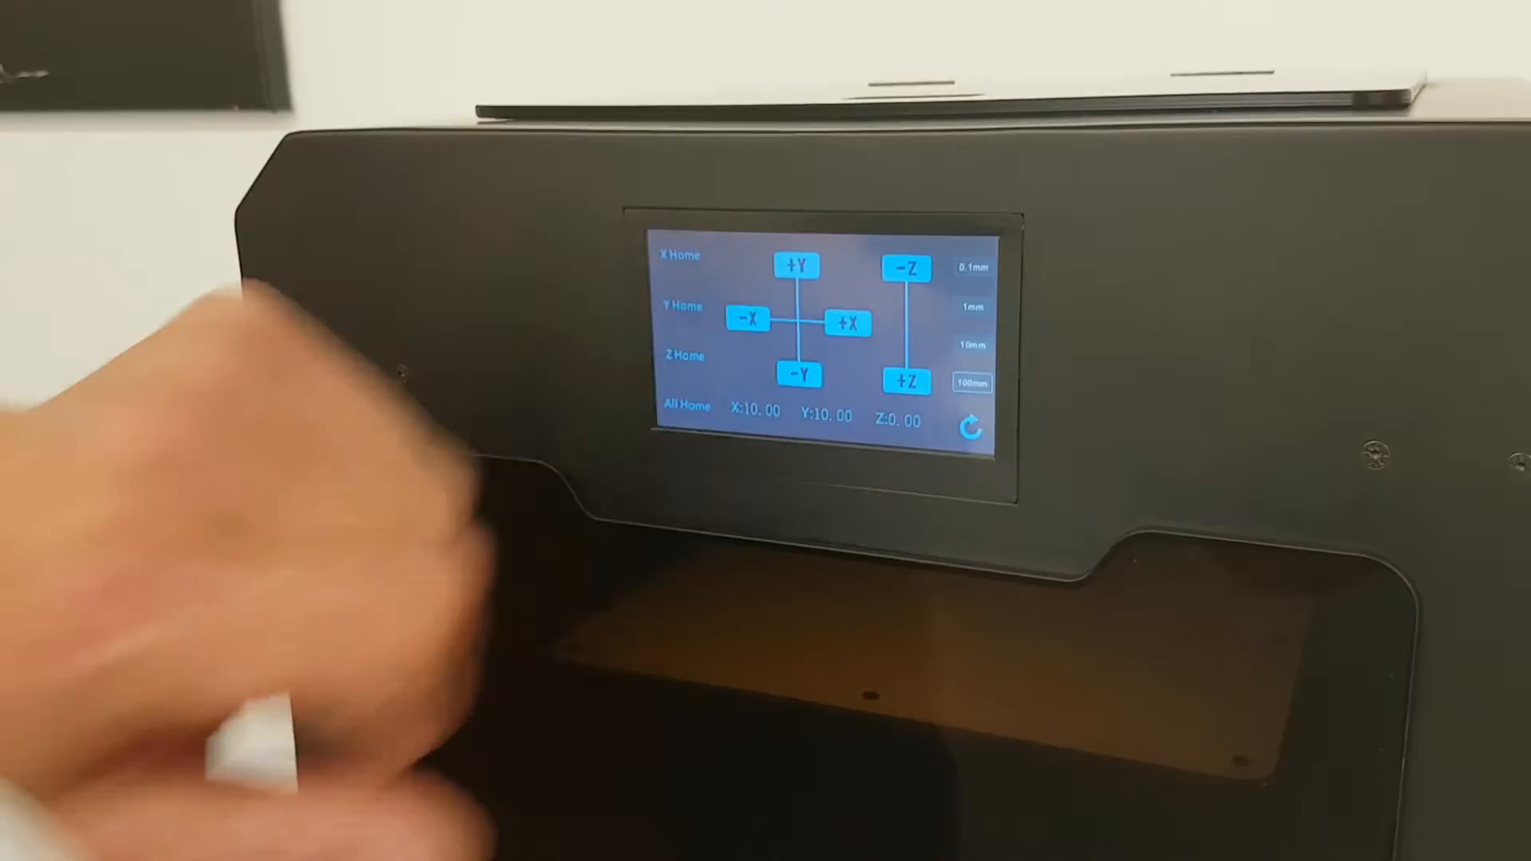